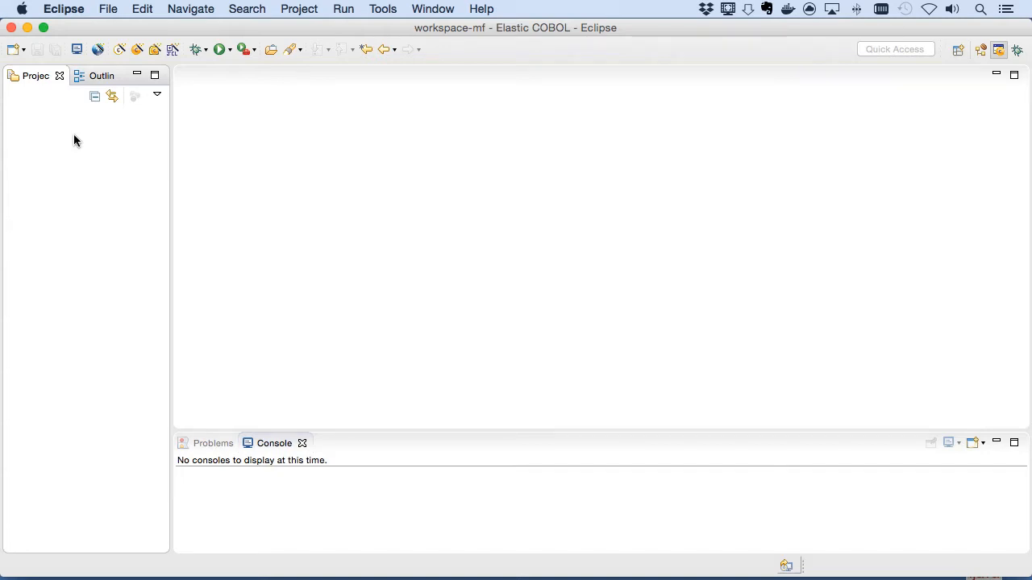
# Step: Create a new COBOL project named screendemo and open its gfxsample.cbl source from cobol_source
pyautogui.rightClick(78, 142)
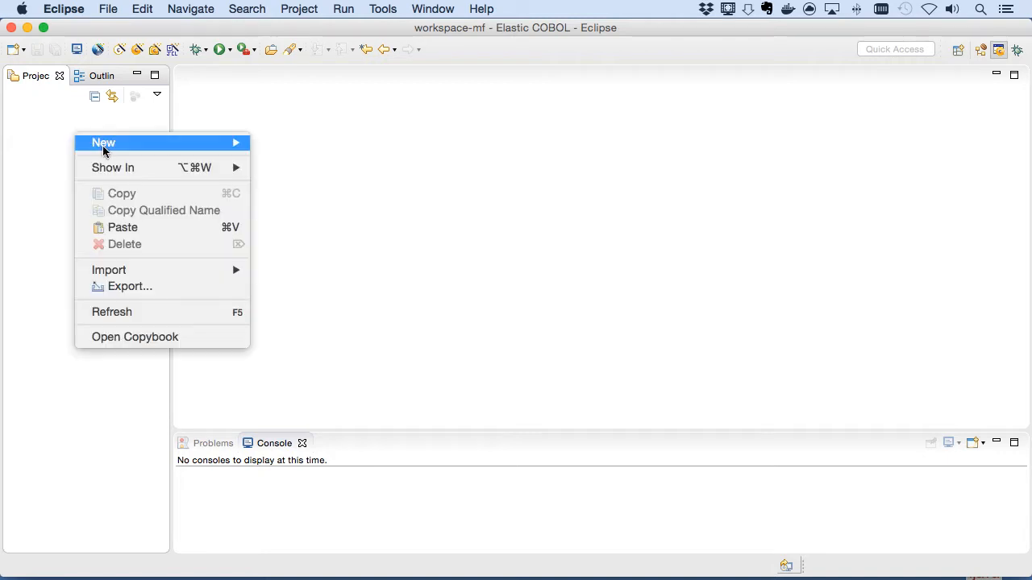
pyautogui.click(103, 142)
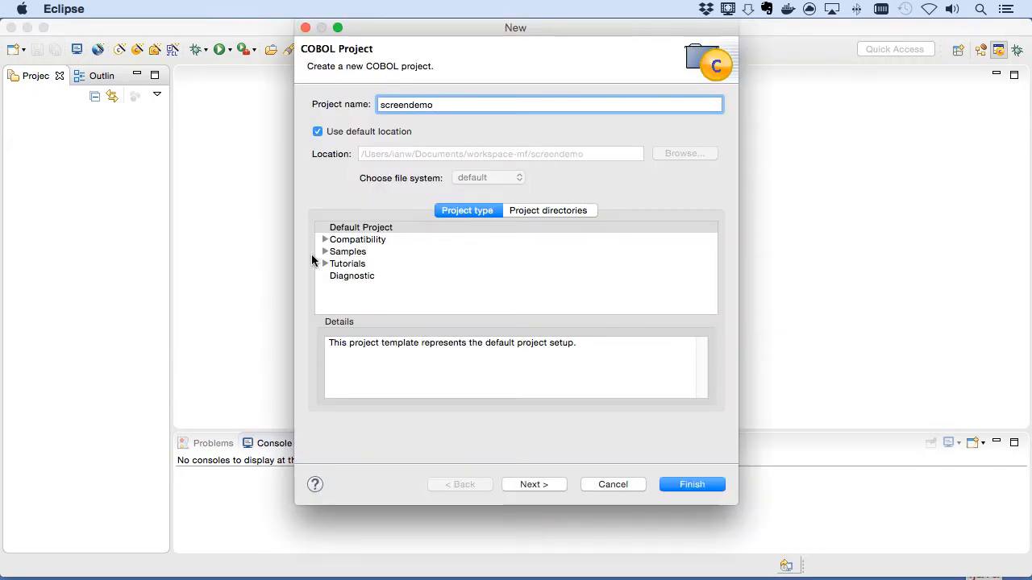
pyautogui.click(690, 483)
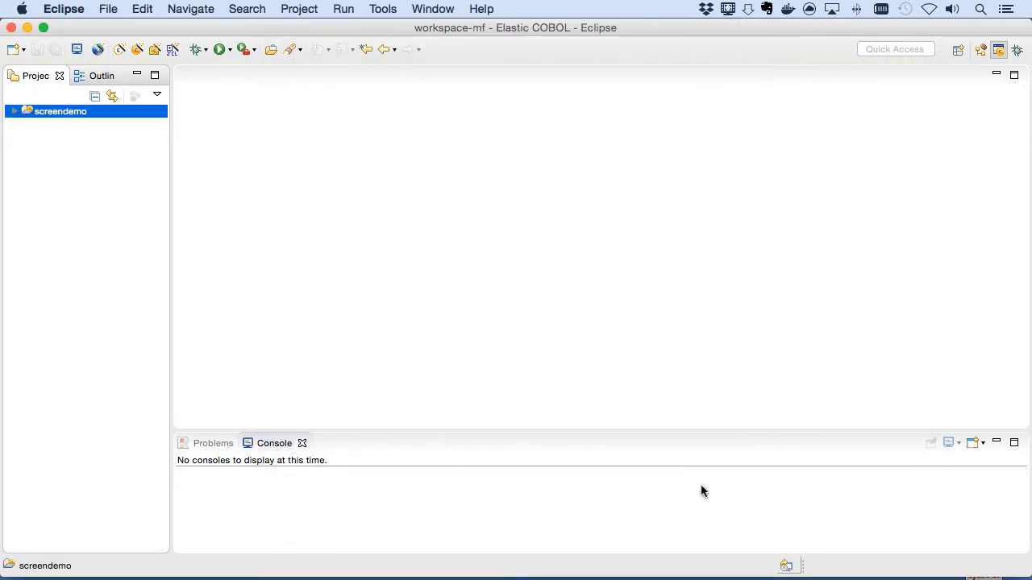
pyautogui.click(13, 110)
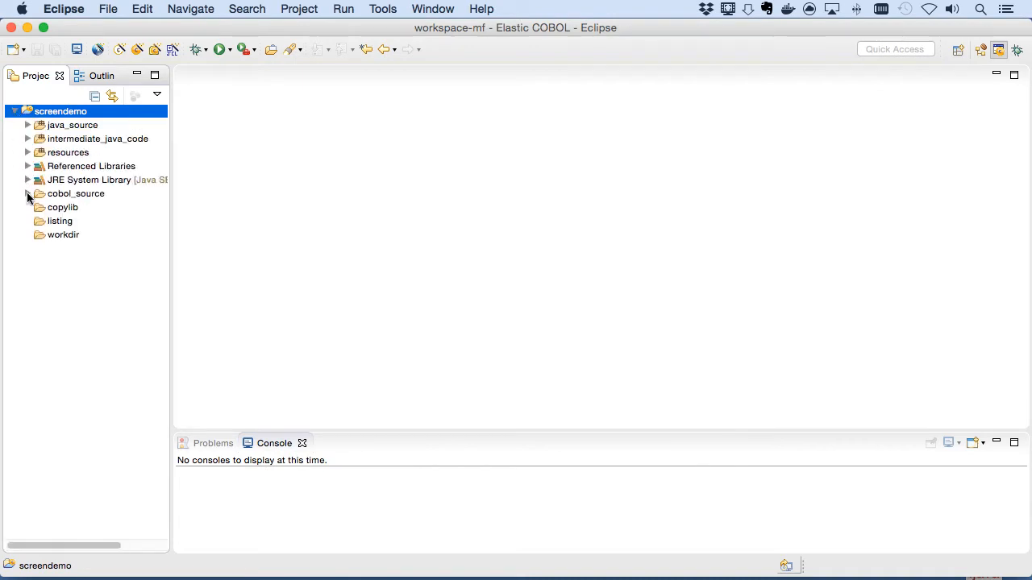
pyautogui.click(29, 193)
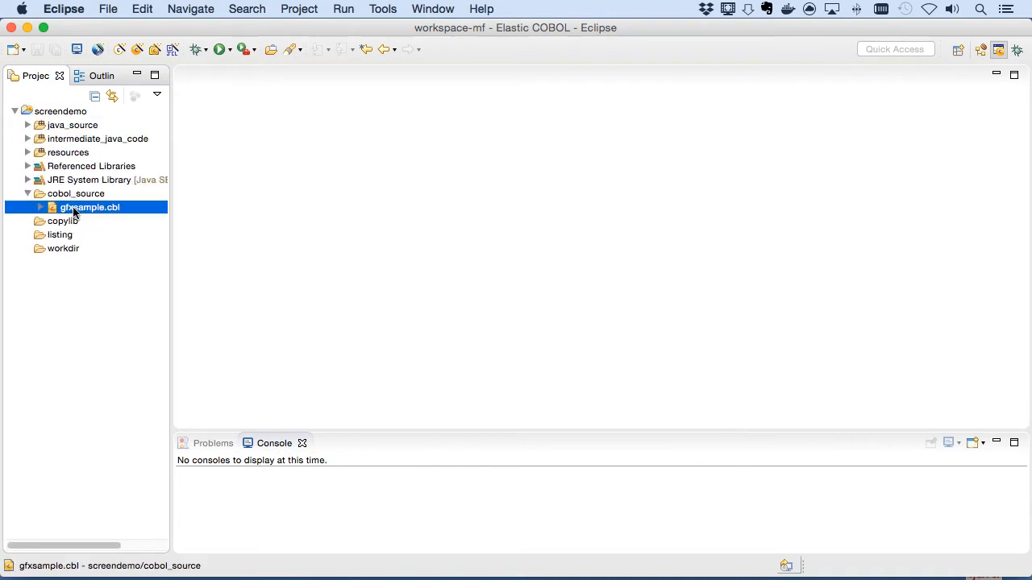
pyautogui.doubleClick(91, 206)
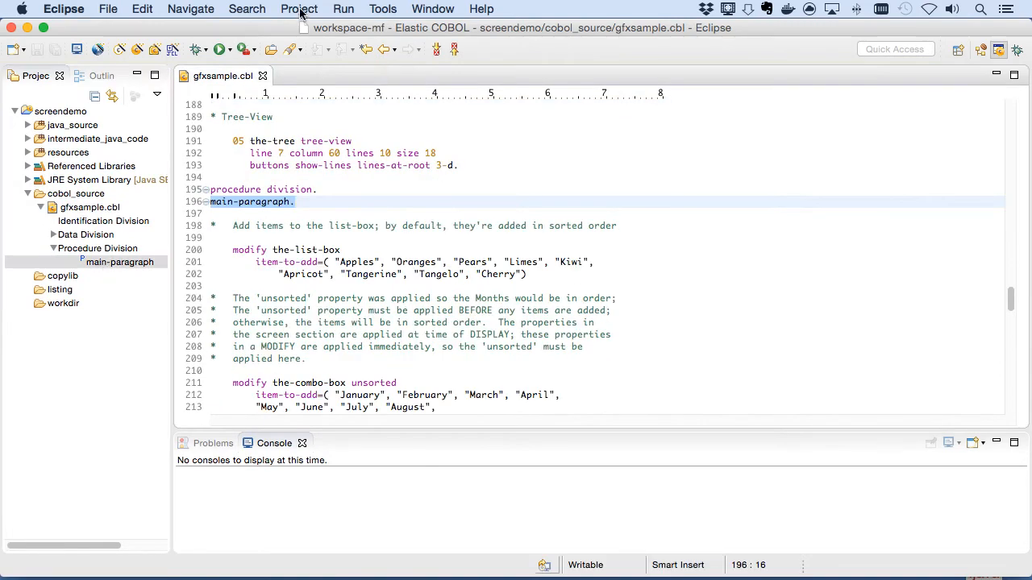
# Step: Clean and rebuild all projects so gfxsample.java appears under intermediate_java_code
pyautogui.click(300, 10)
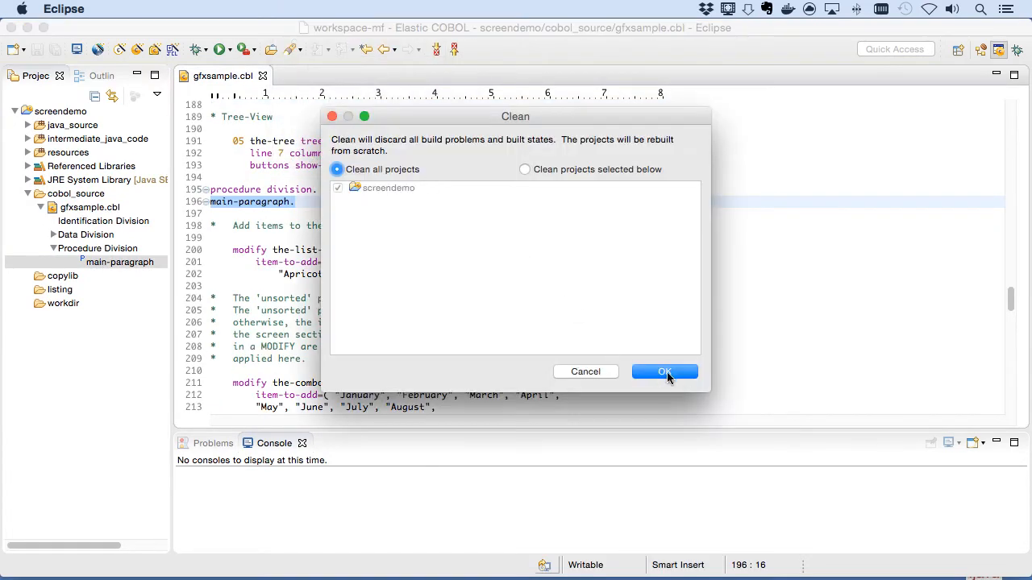
pyautogui.click(664, 371)
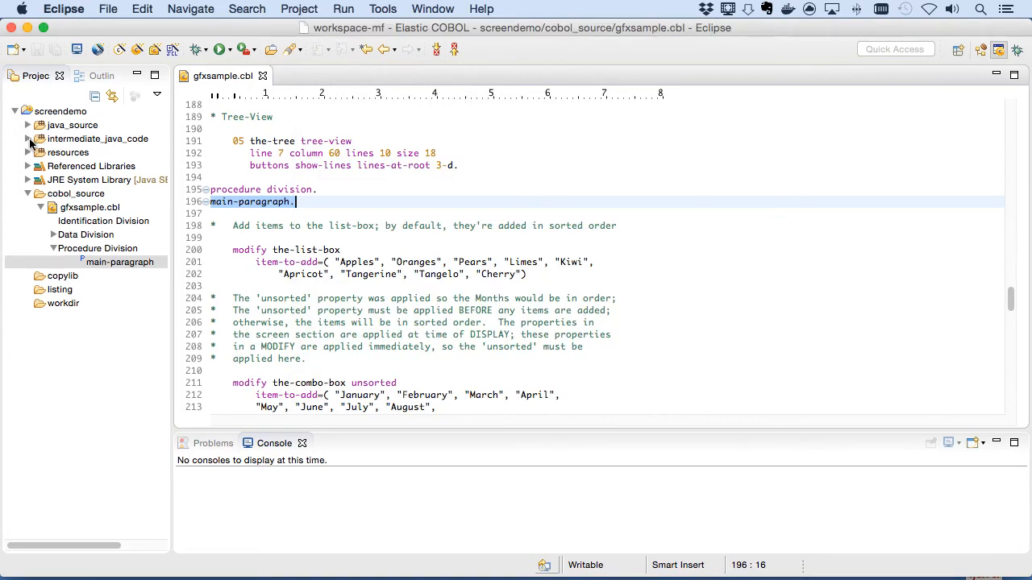
pyautogui.click(29, 139)
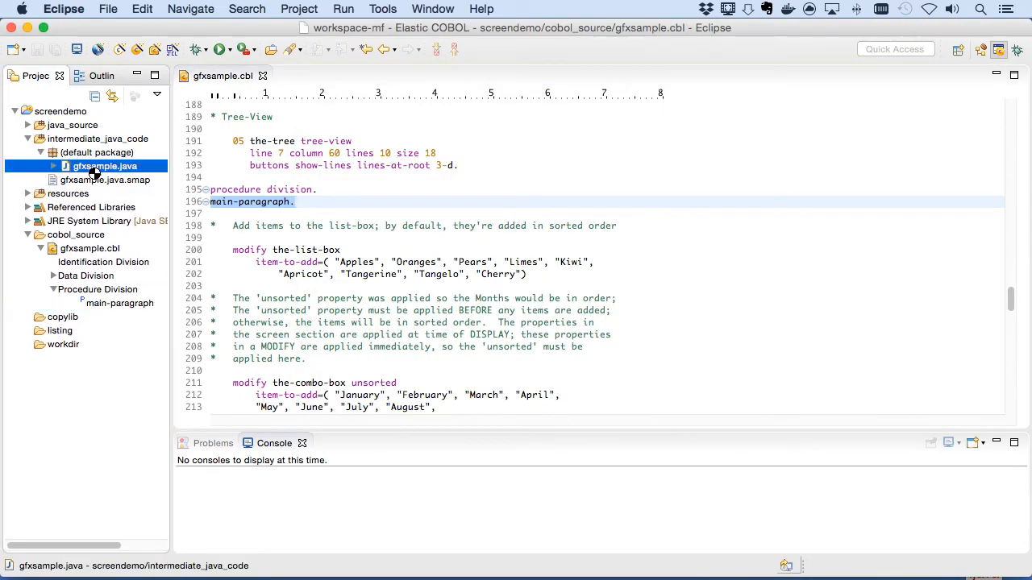
# Step: Export screendemo through the Elastic COBOL Deploy Wizard as a JAR with default archive packaging
pyautogui.rightClick(51, 110)
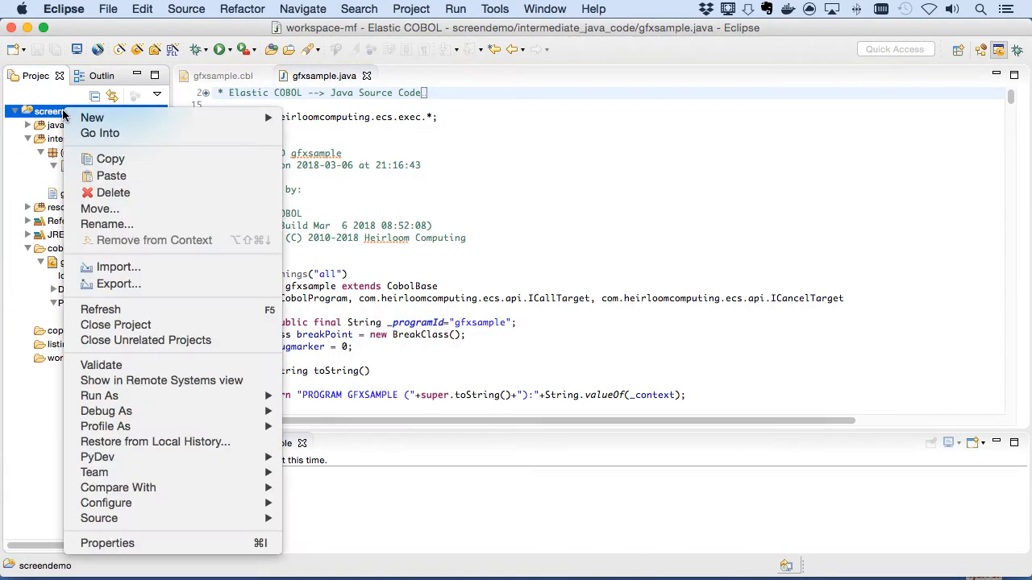
pyautogui.click(118, 284)
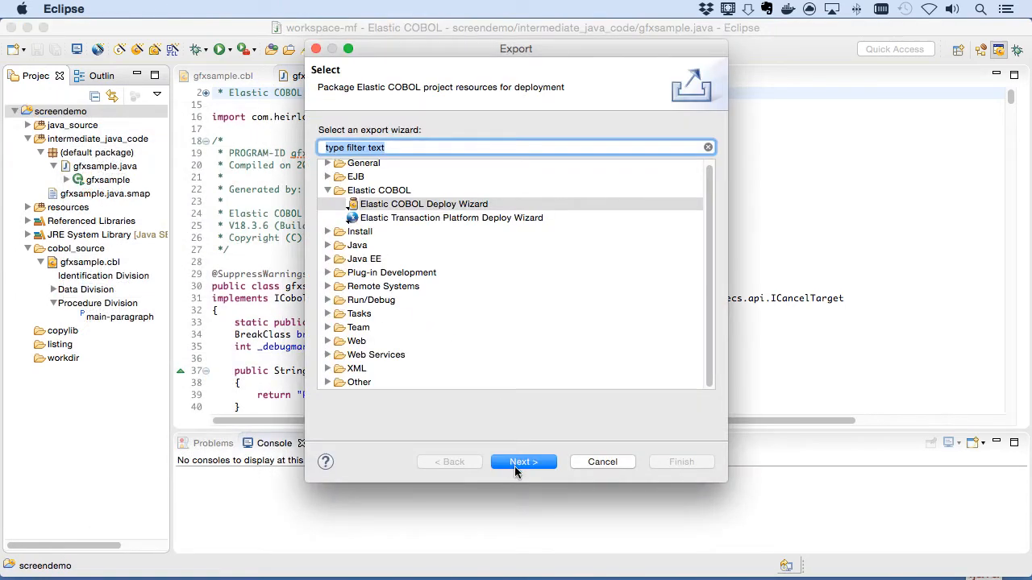
pyautogui.click(522, 461)
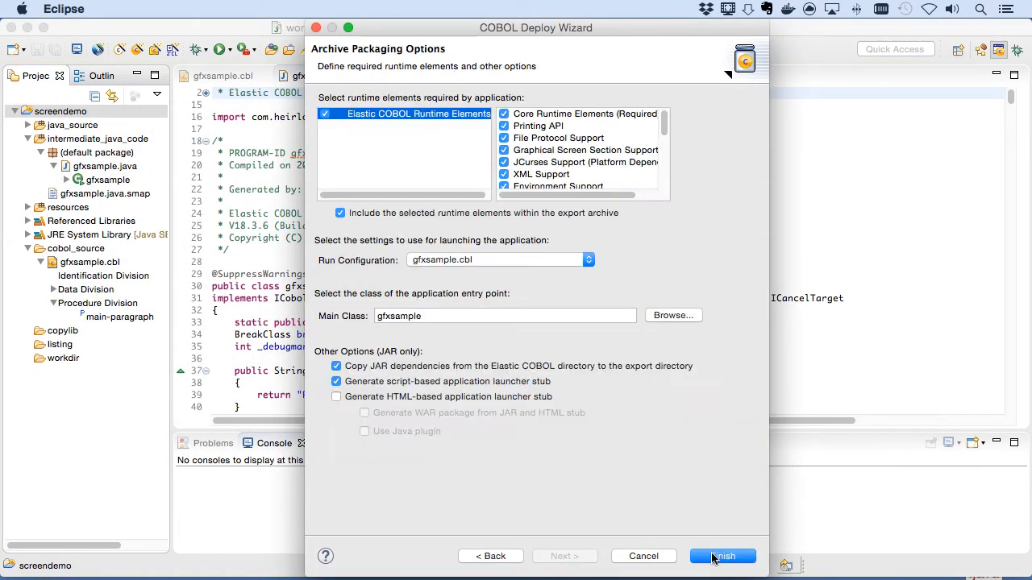
pyautogui.click(722, 556)
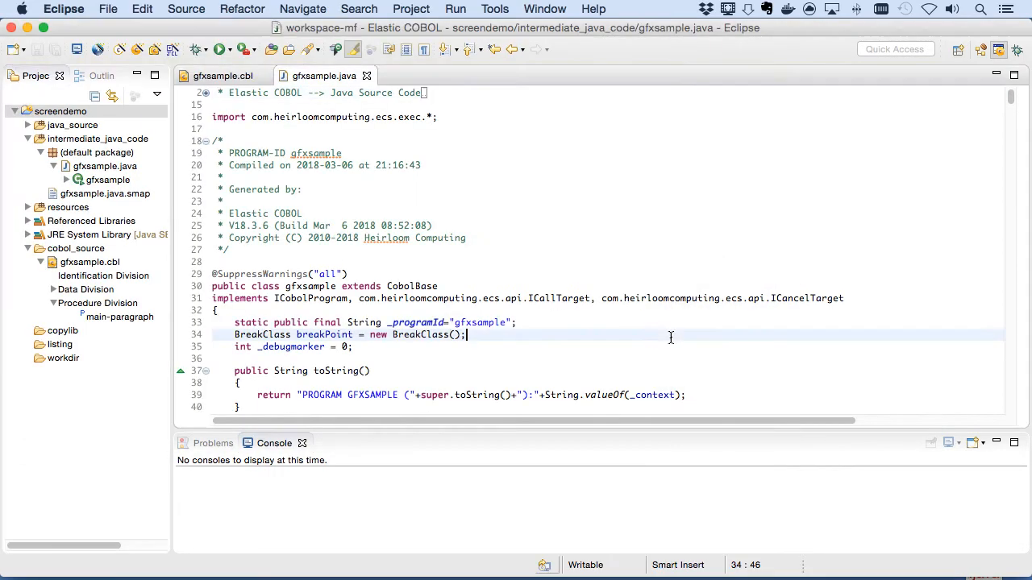
# Step: Launch the Remote COBOL debug session for gfxsample.cbl and push the sample's button to hit line 297
pyautogui.click(219, 76)
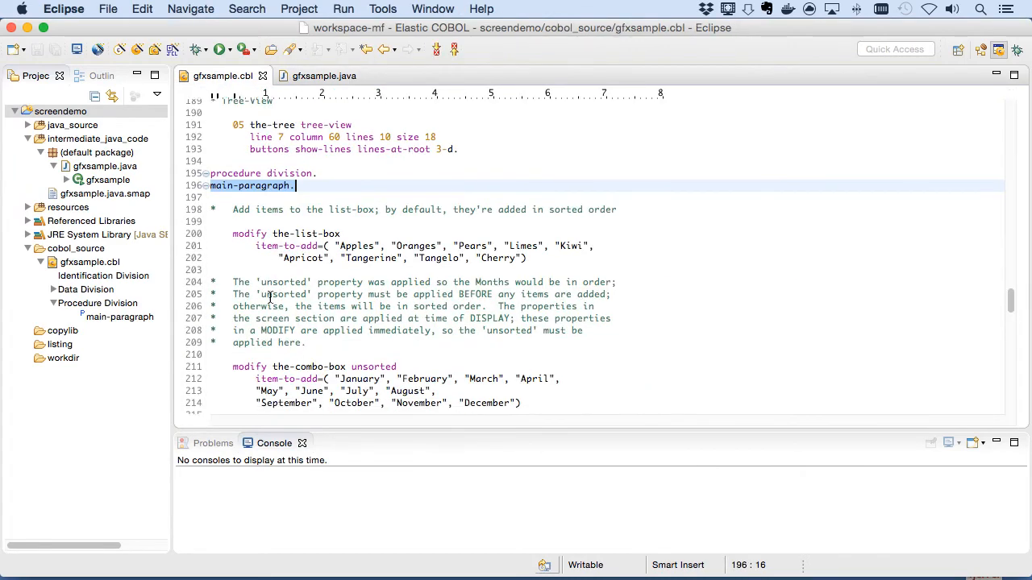
pyautogui.scroll(-3)
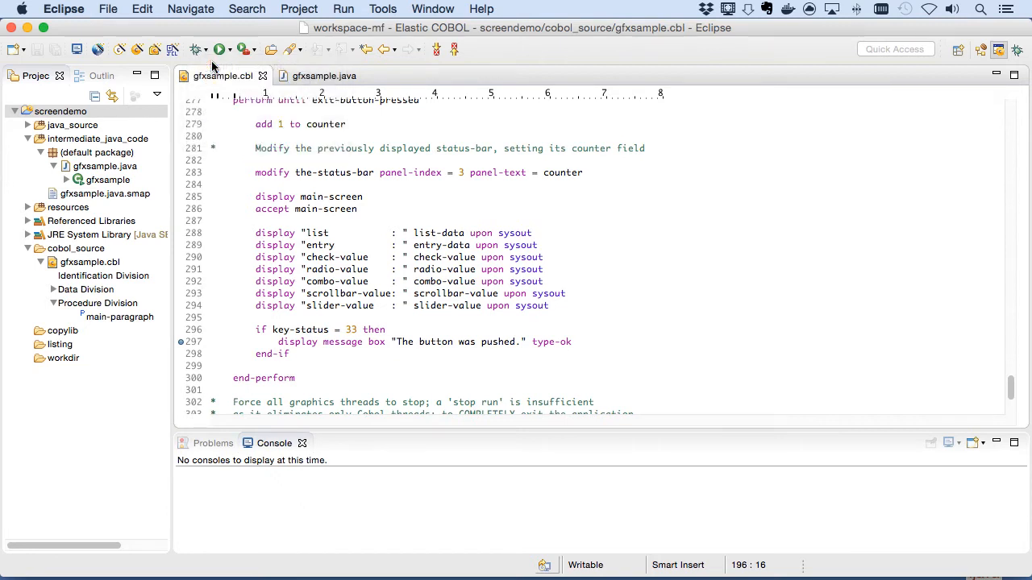
pyautogui.click(222, 48)
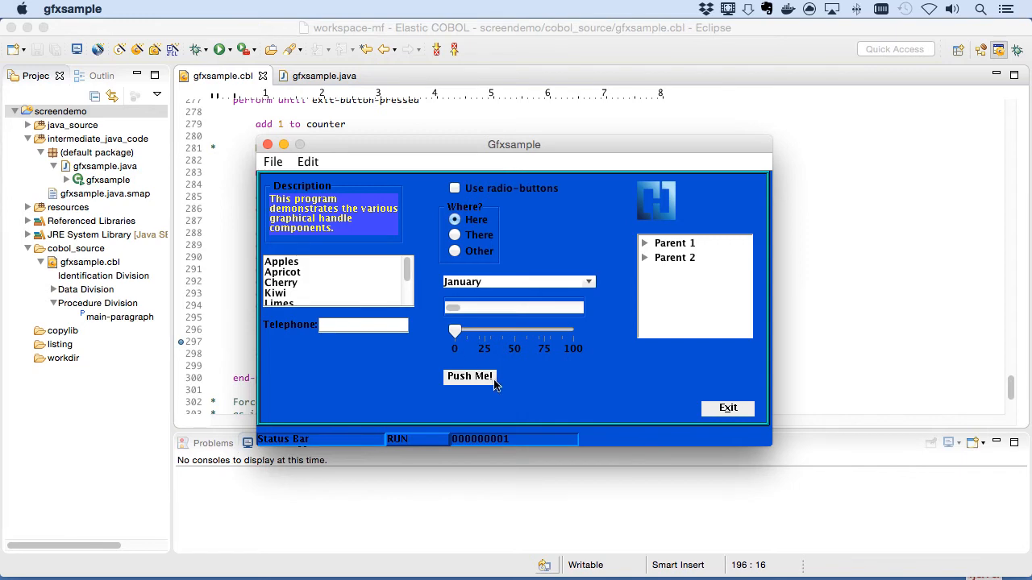
pyautogui.moveTo(480, 384)
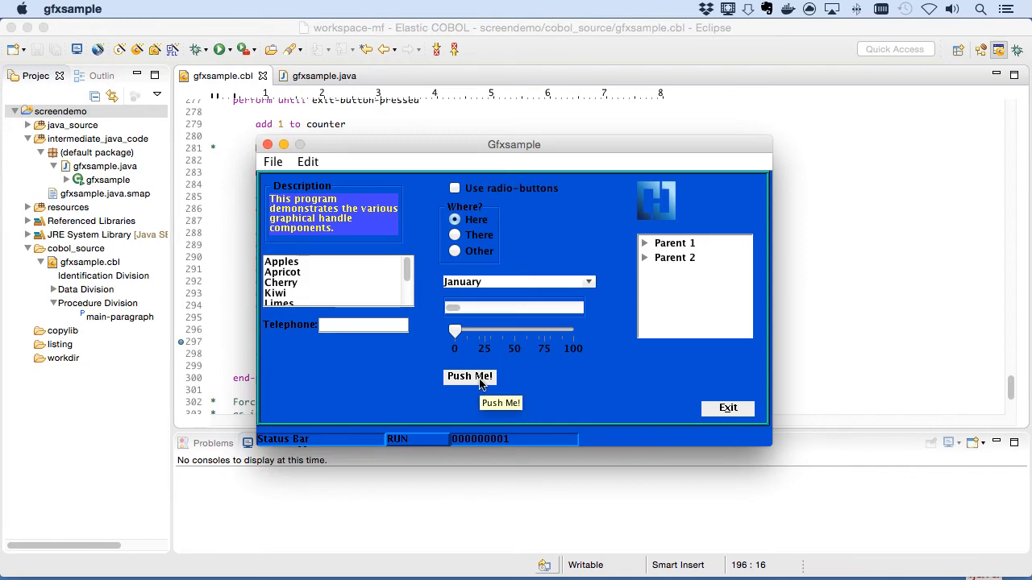
pyautogui.click(469, 377)
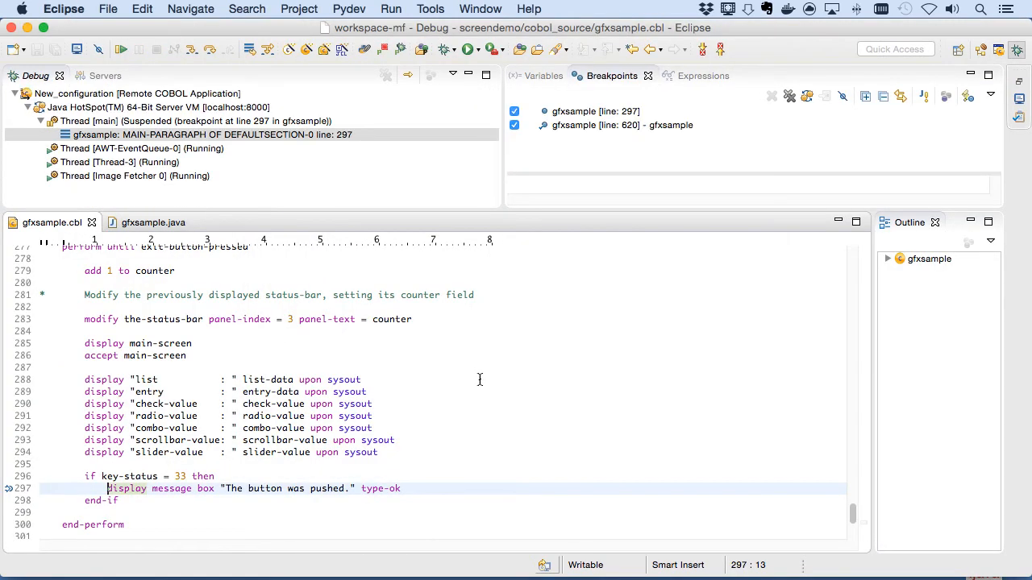
pyautogui.moveTo(464, 377)
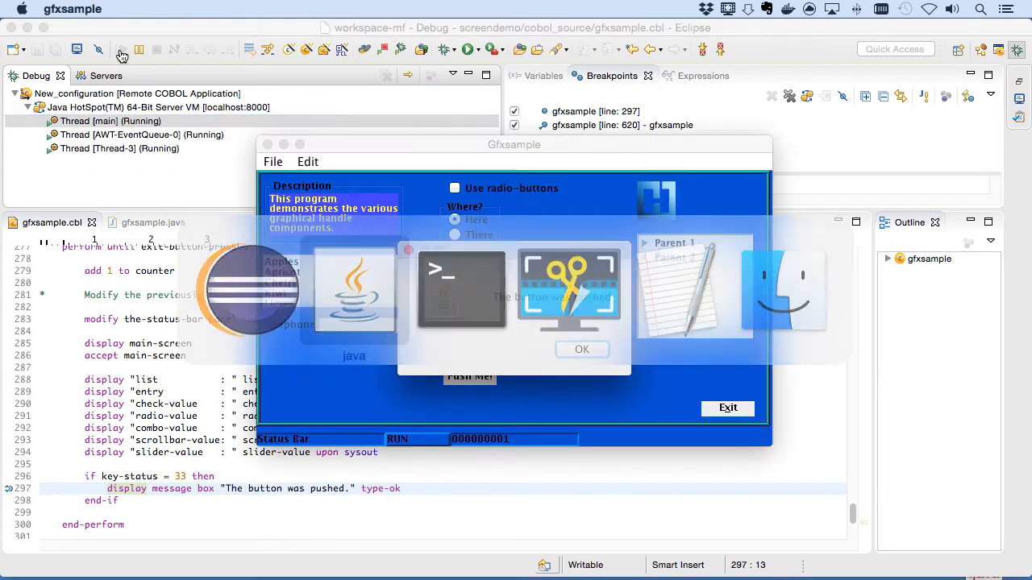
# Step: Exit the Gfxsample window and dismiss the 'Graphical Sample is Done' message, ending the debug session
pyautogui.click(581, 348)
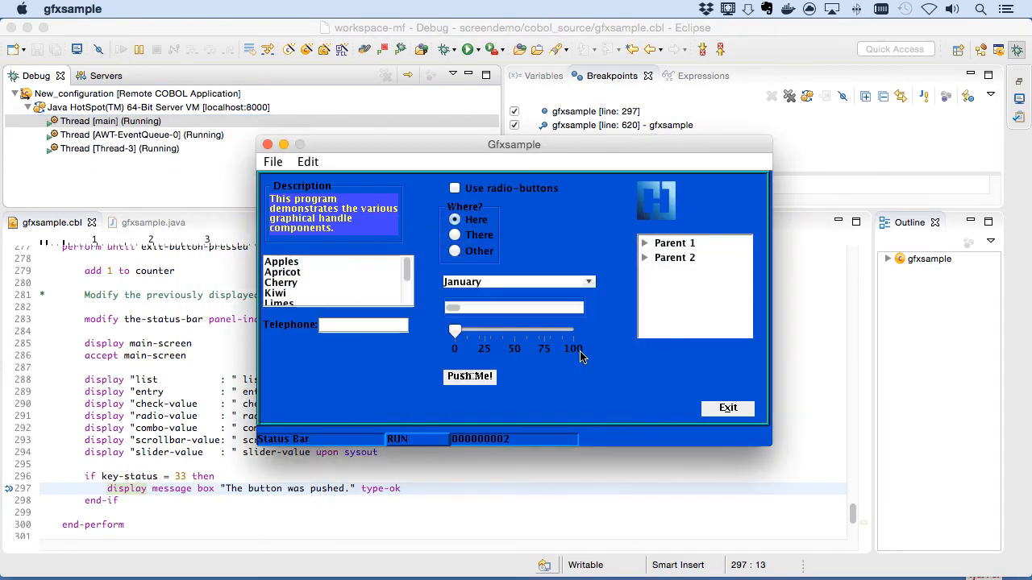
pyautogui.click(725, 408)
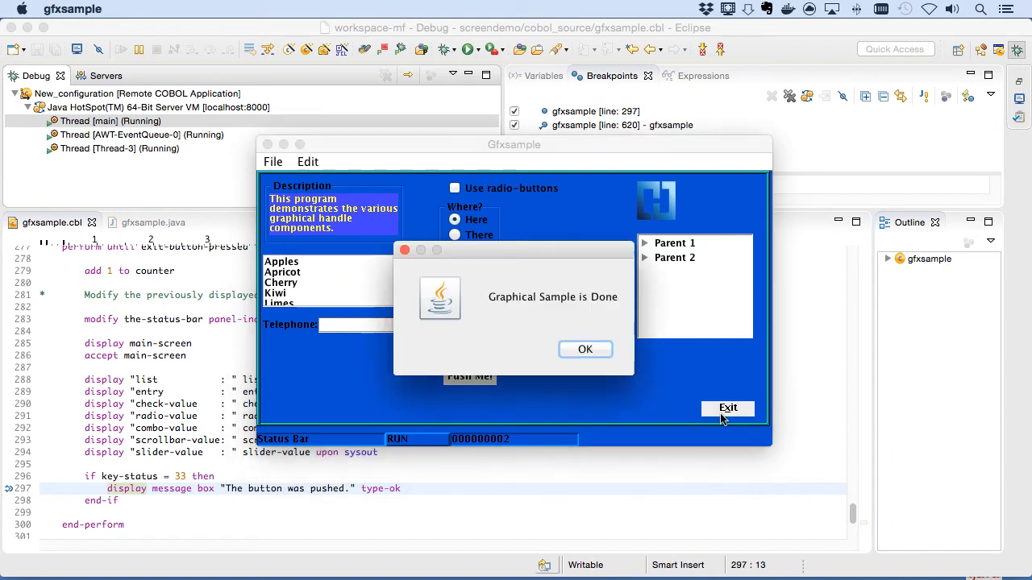
pyautogui.click(586, 348)
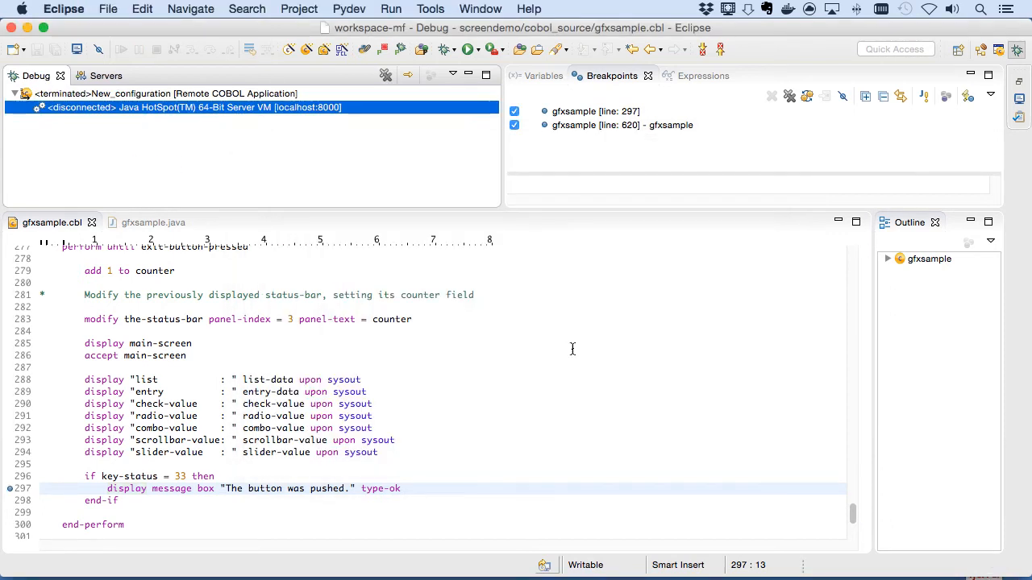